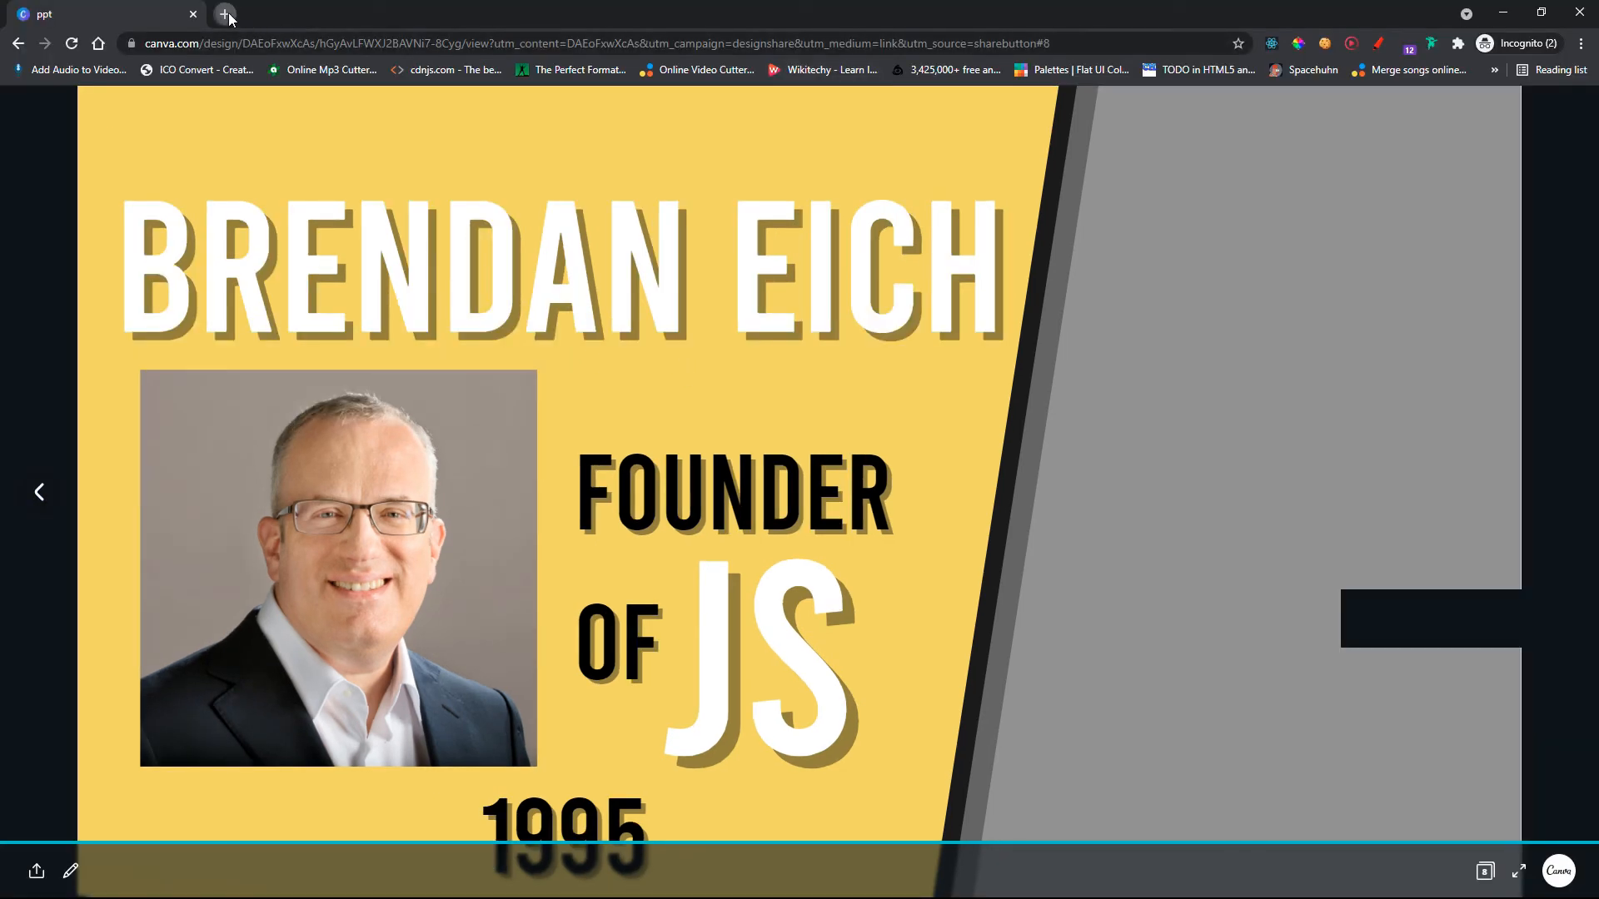
- Open a new incognito tab and focus the empty DevTools Console prompt
{"action": "left_click", "coordinate": [226, 14]}
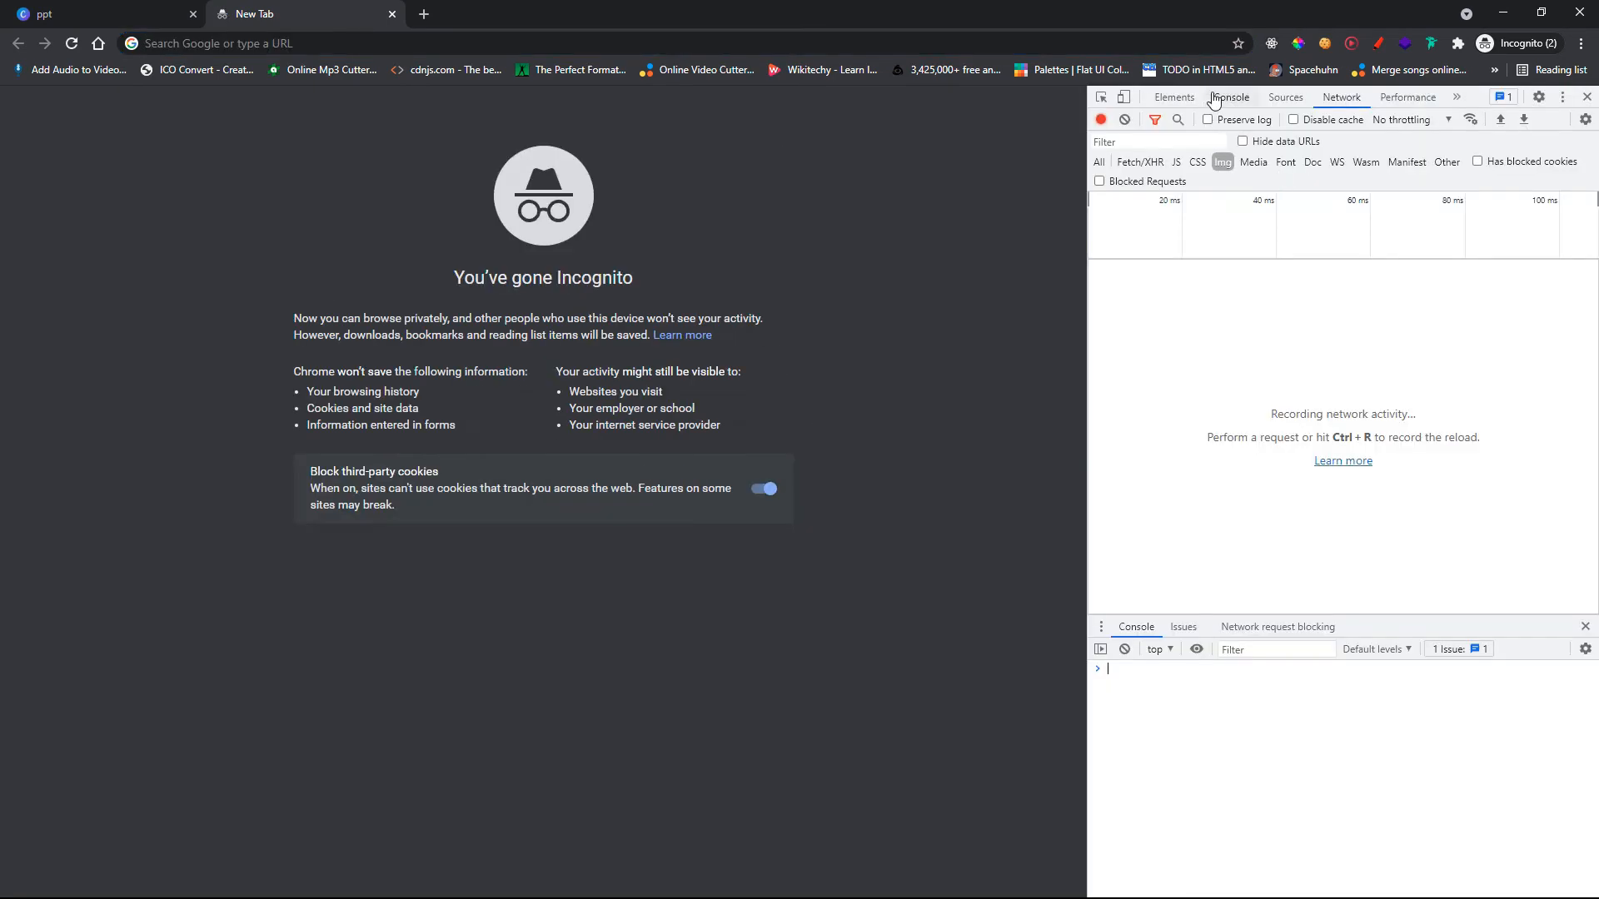
{"action": "left_click", "coordinate": [1230, 96]}
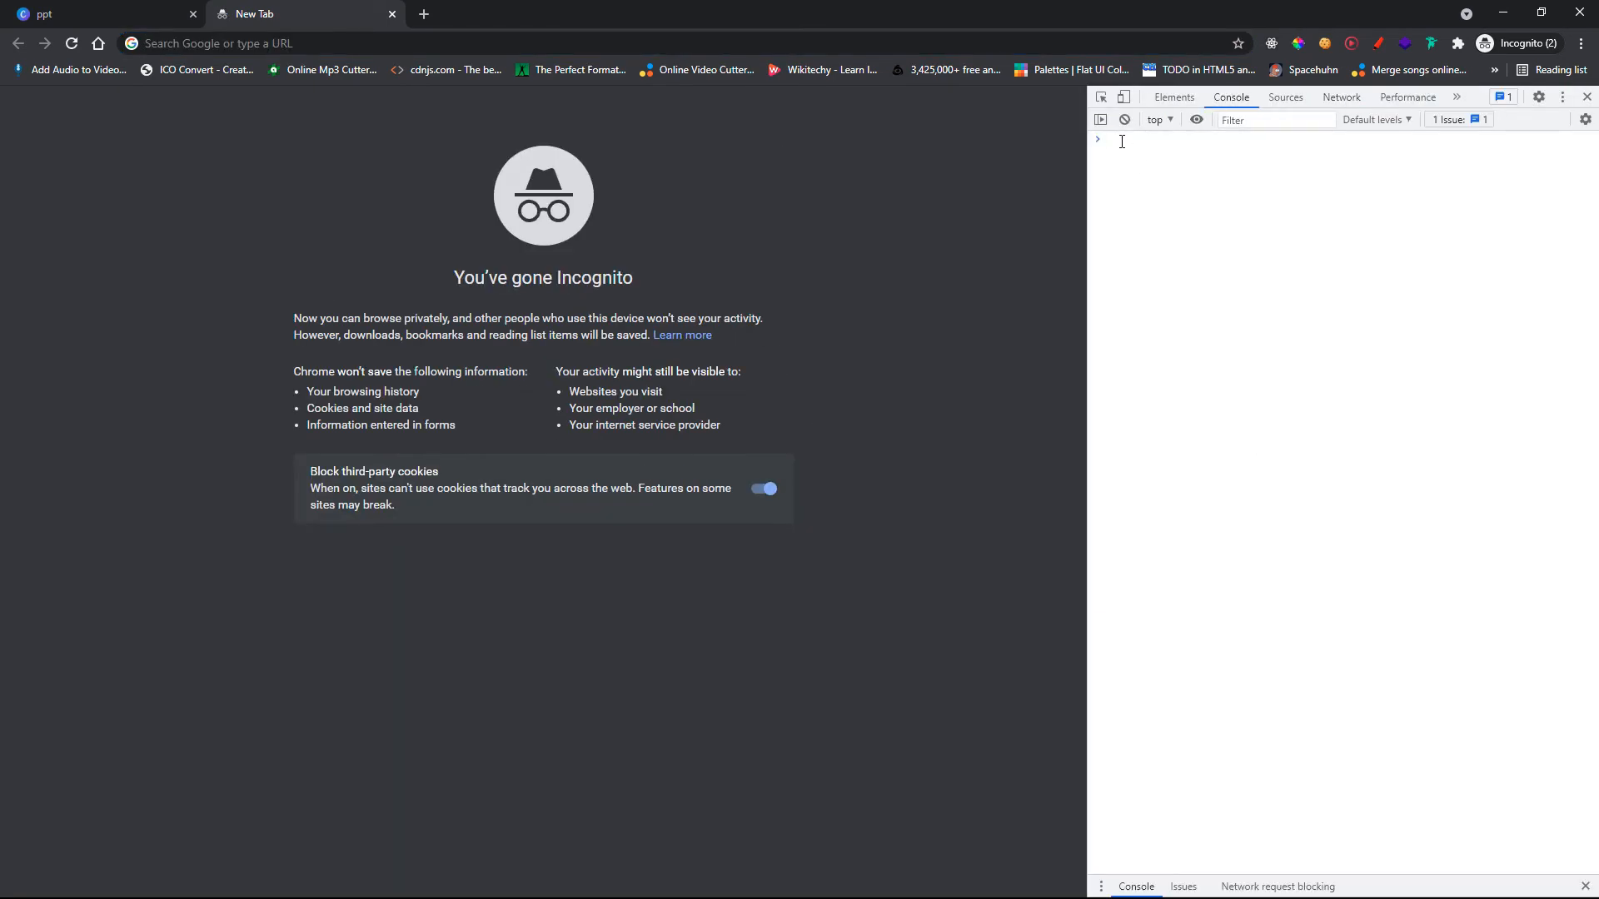
{"action": "left_click", "coordinate": [1132, 140]}
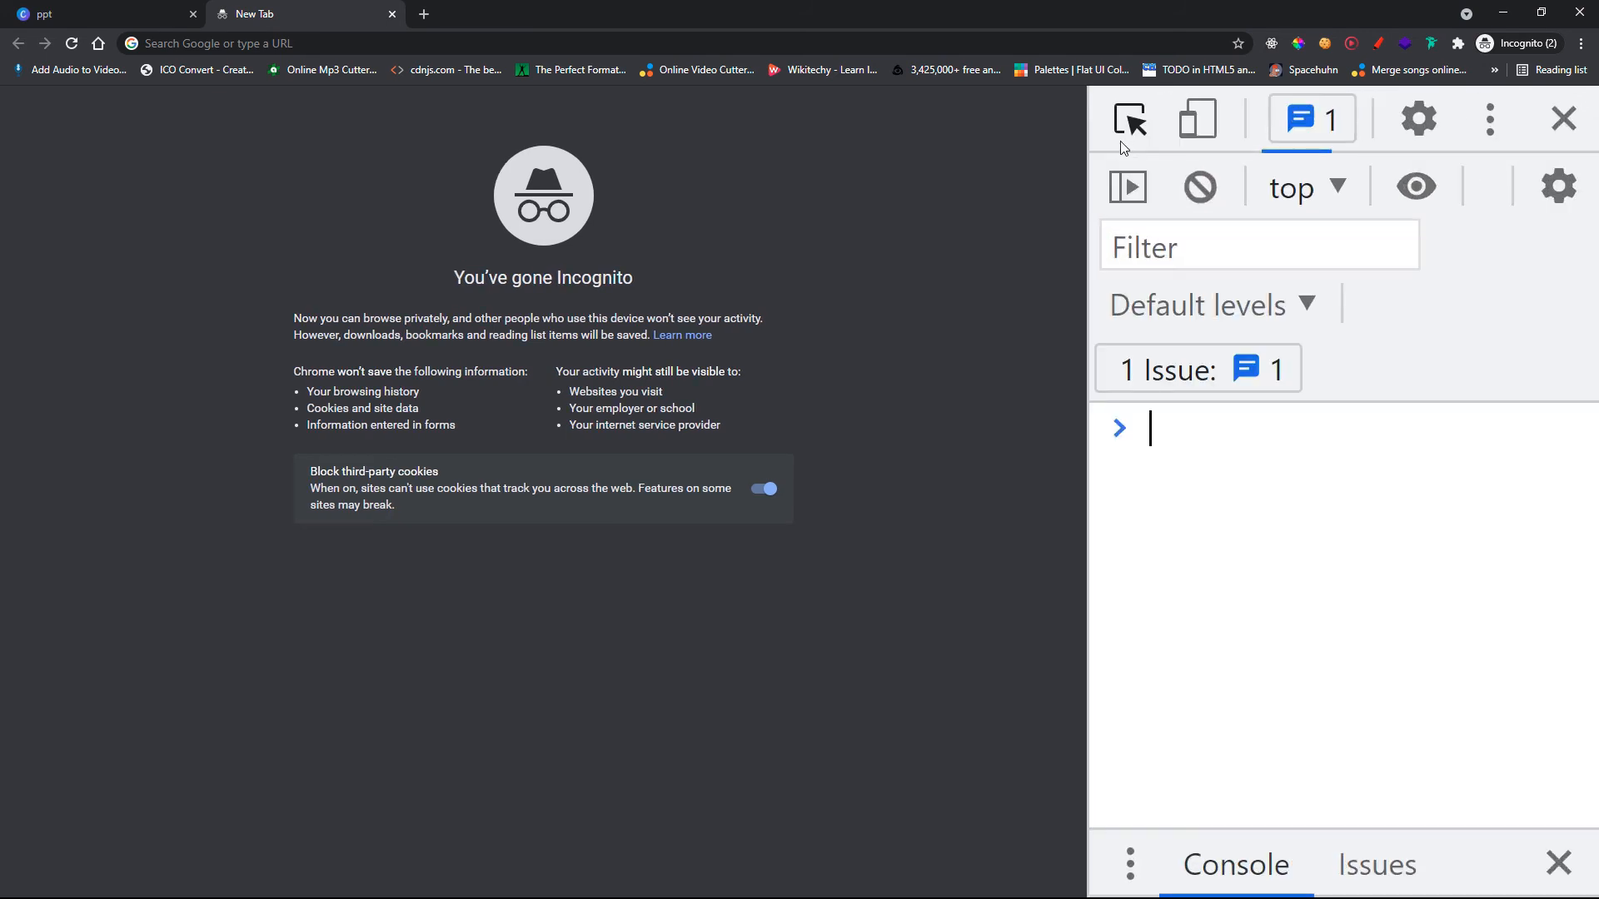
- Enter console.log("Hello world") at the console prompt
{"action": "type", "text": "console"}
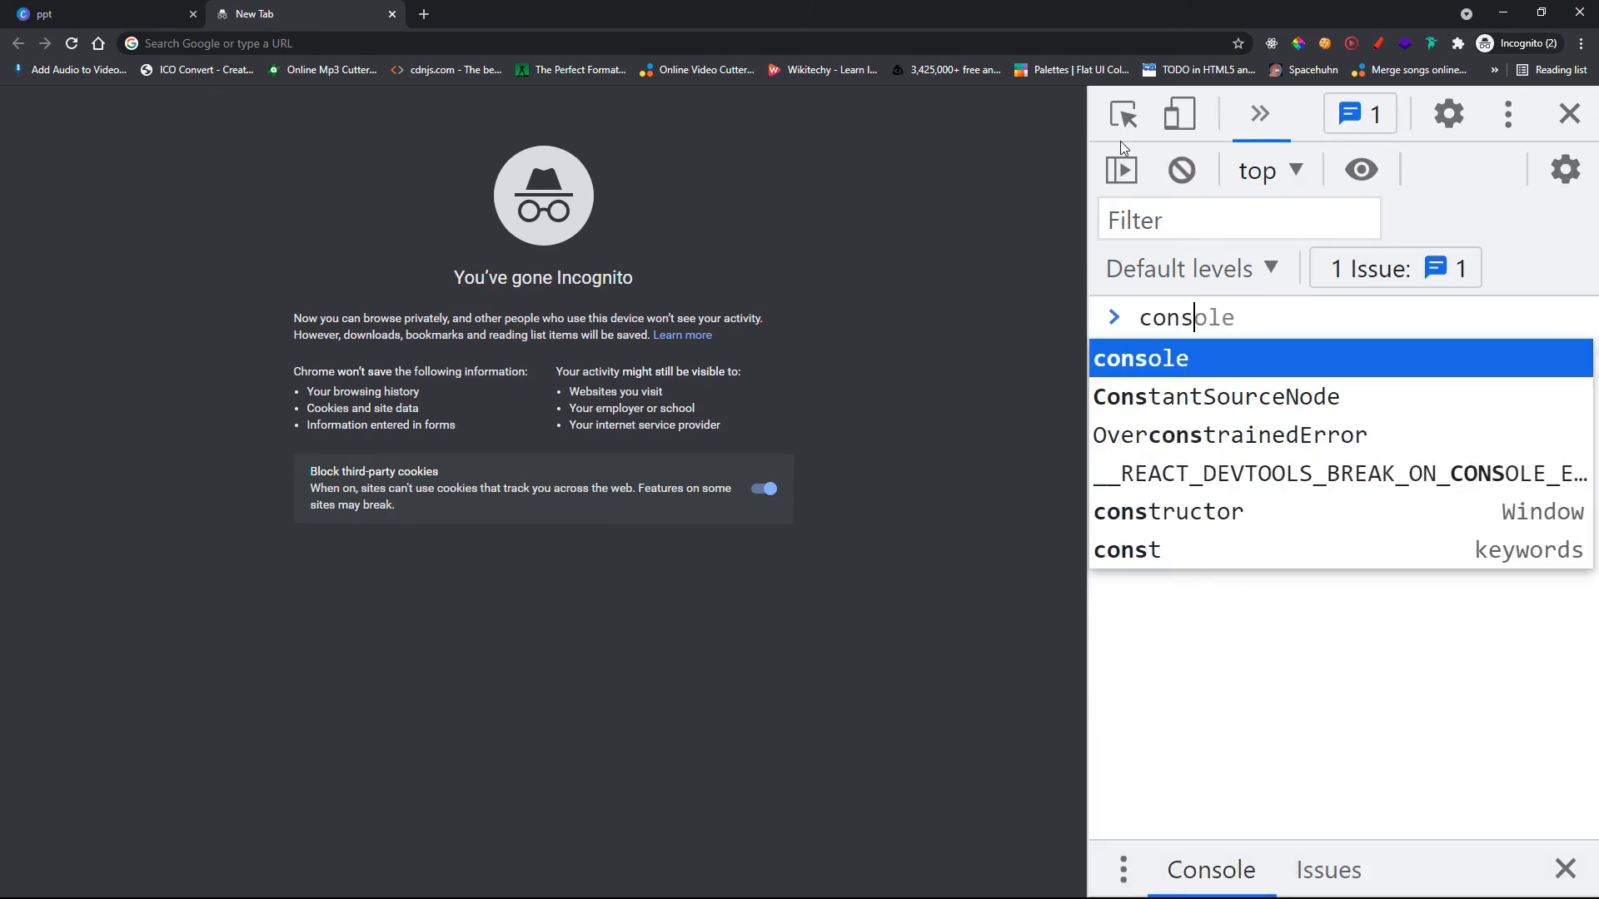
{"action": "type", "text": ".log("}
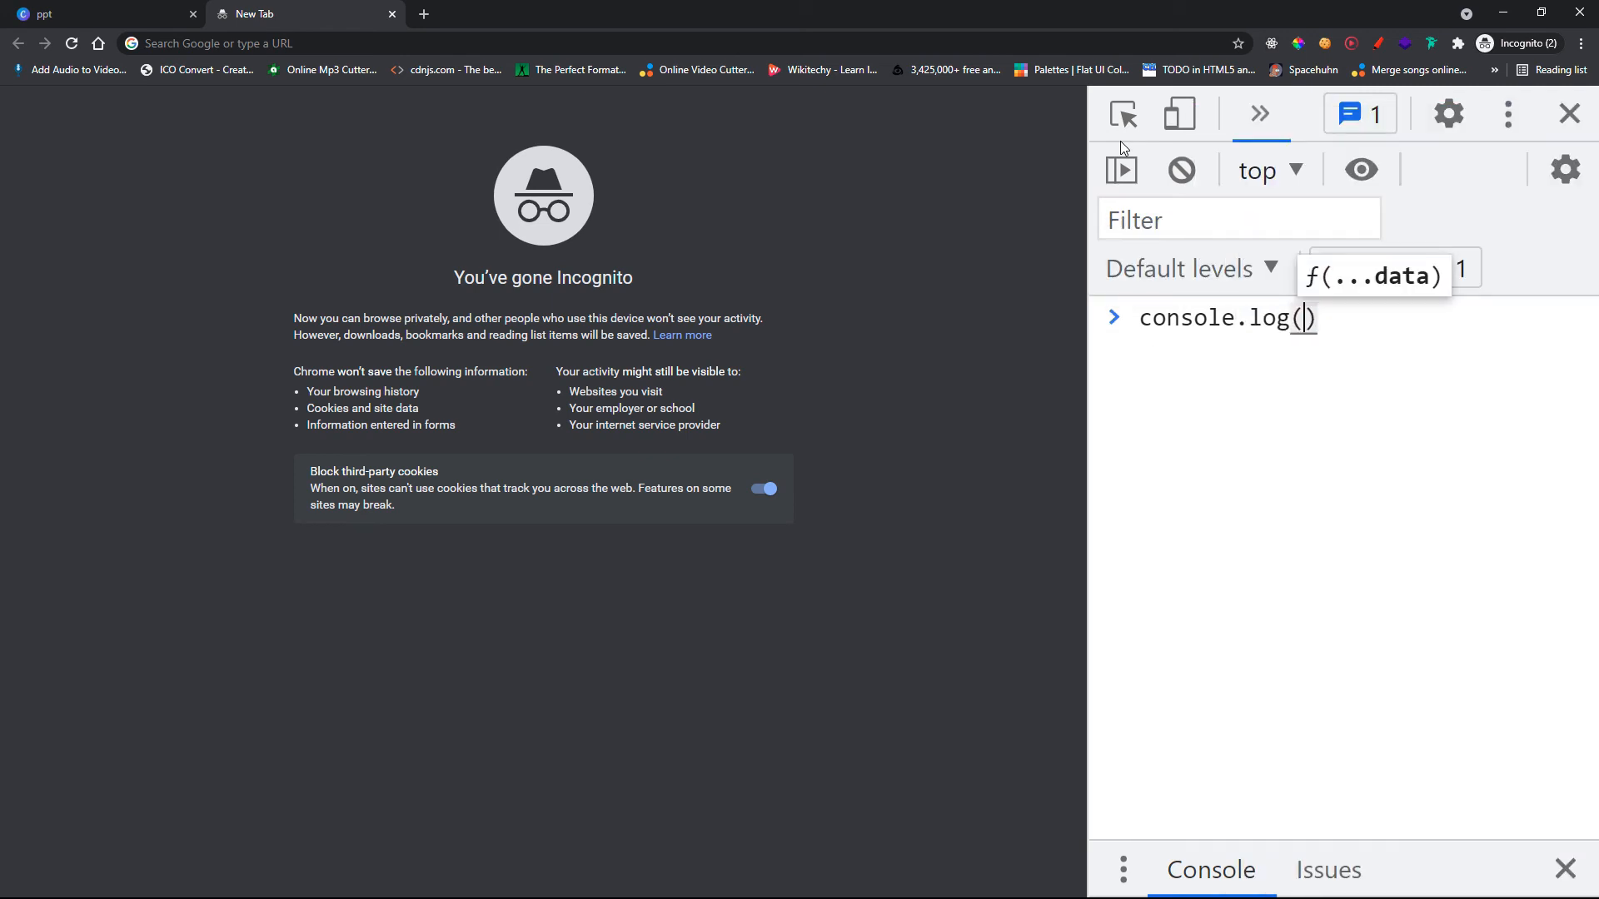
{"action": "type", "text": "\""}
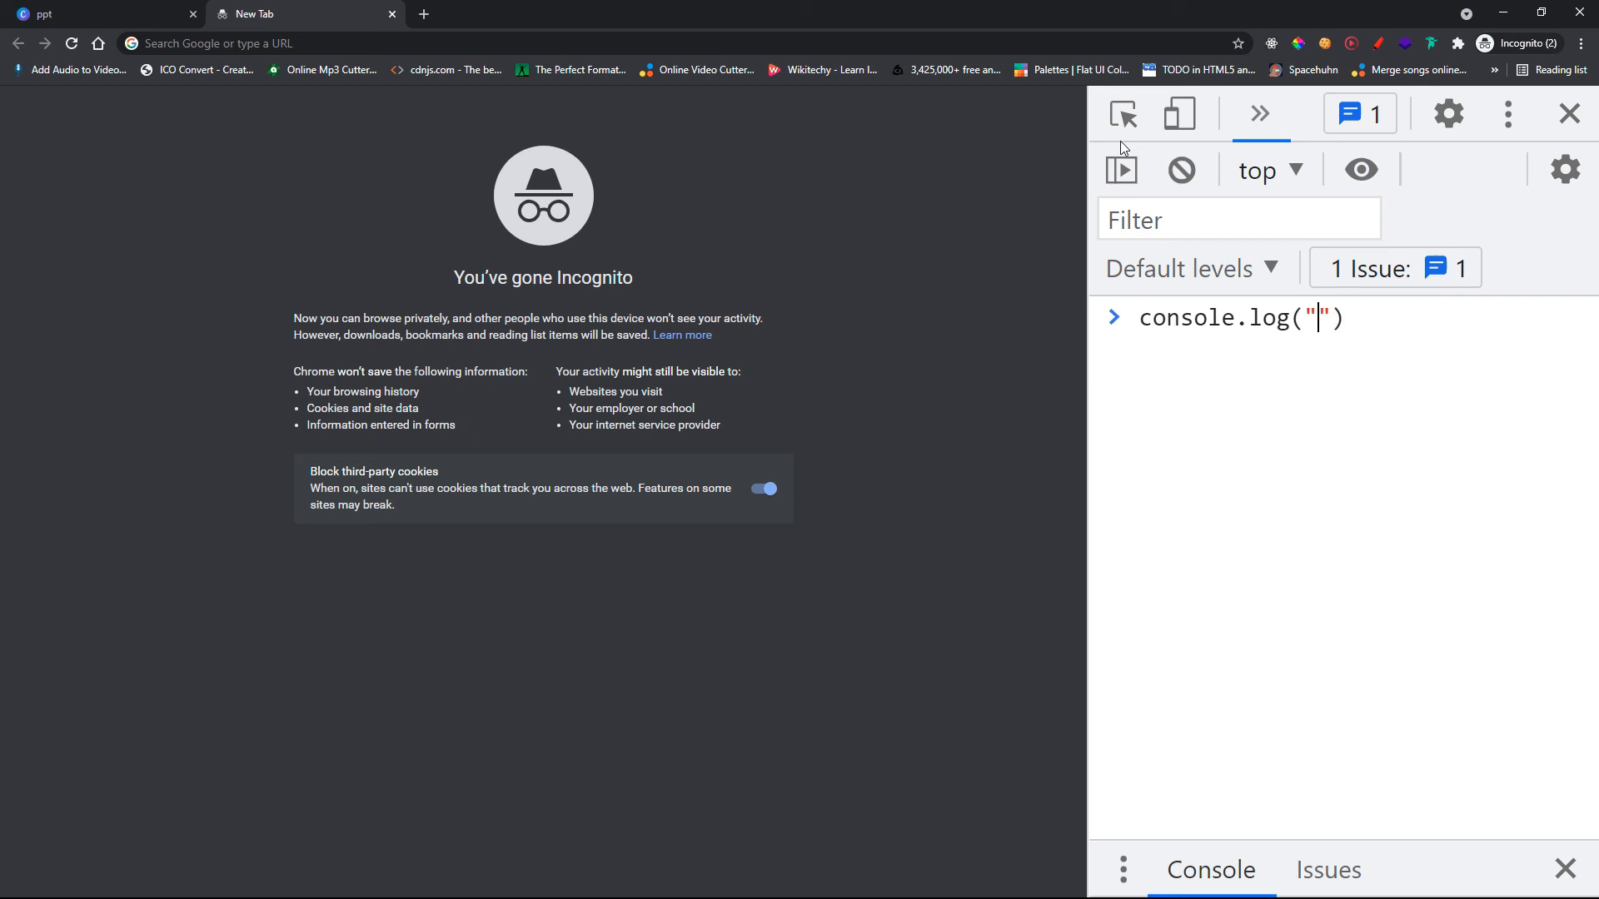
{"action": "type", "text": "H"}
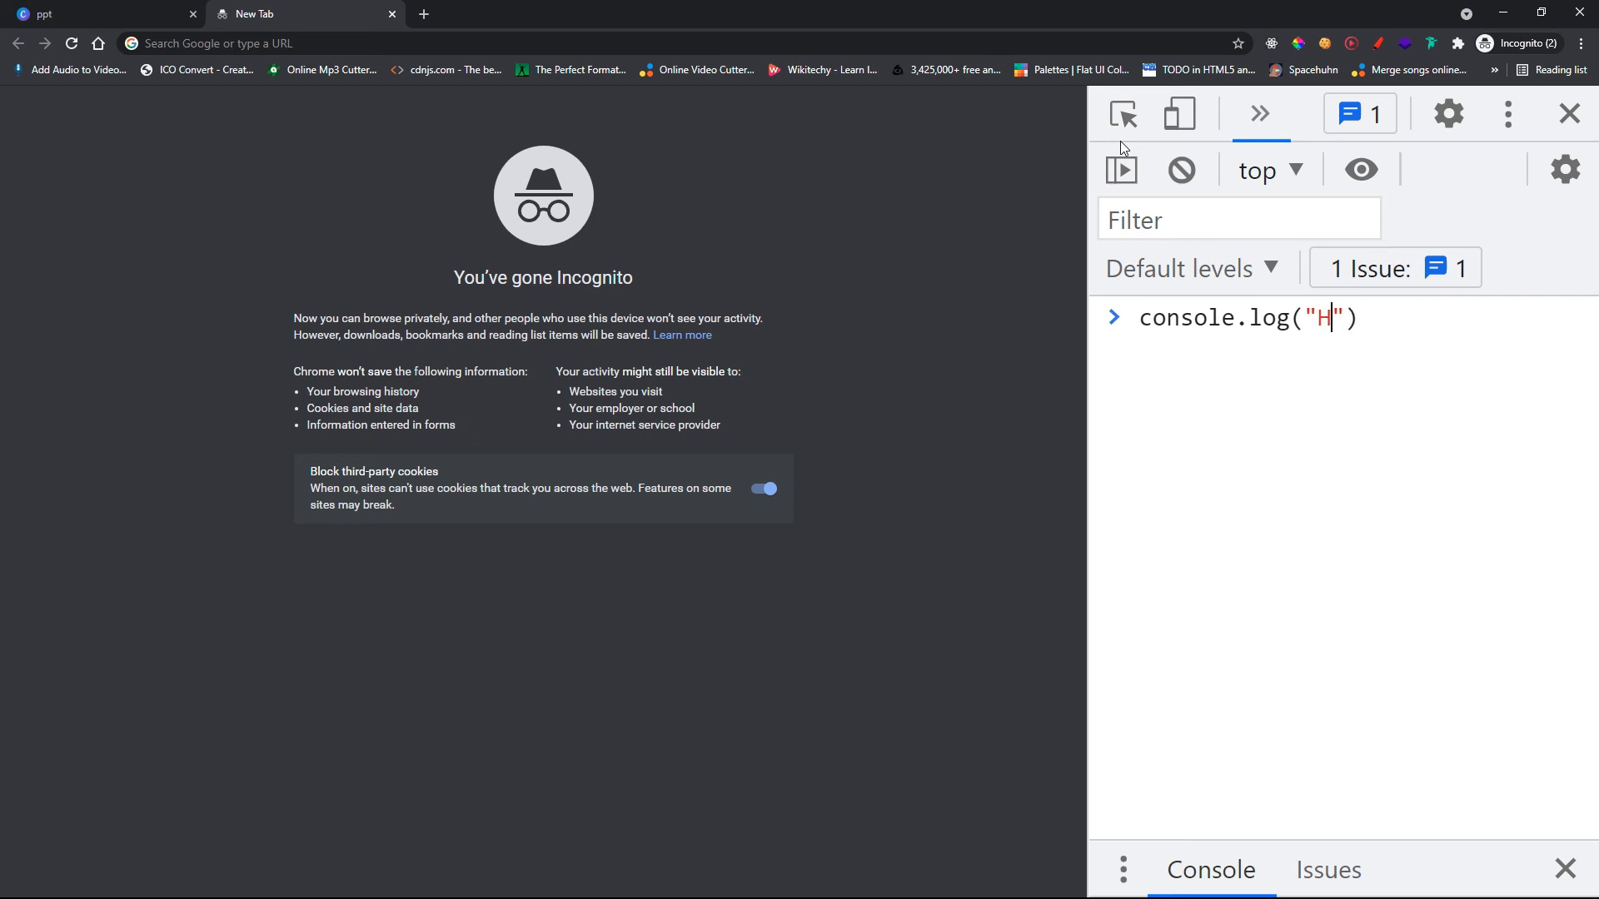
{"action": "type", "text": "ello"}
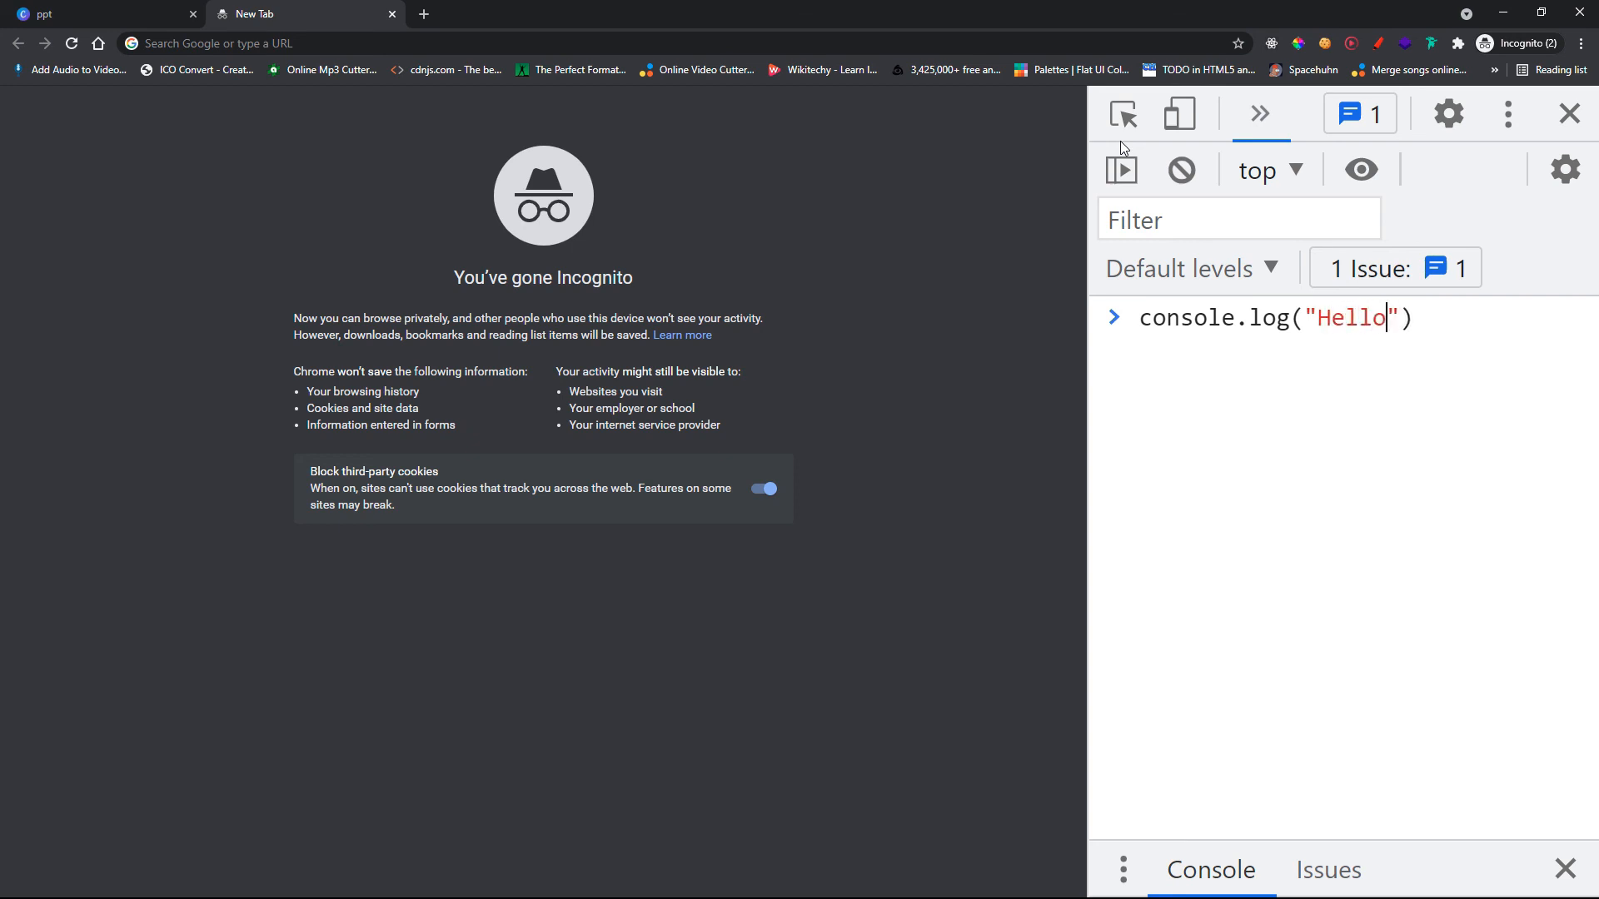
{"action": "type", "text": "world"}
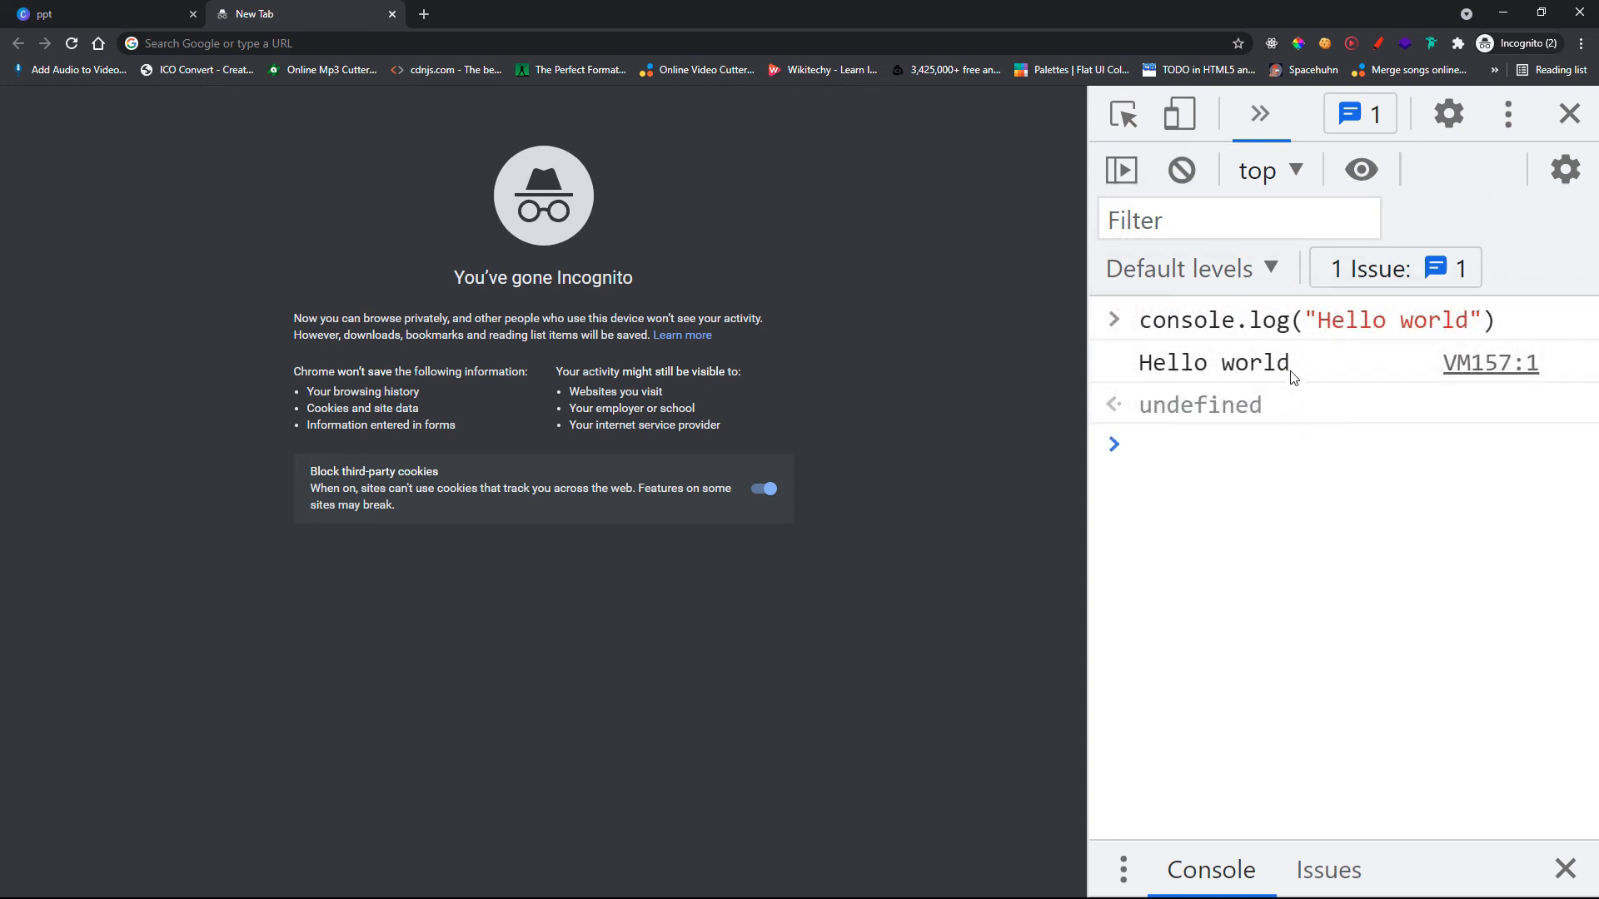
{"action": "mouse_move", "coordinate": [1399, 395]}
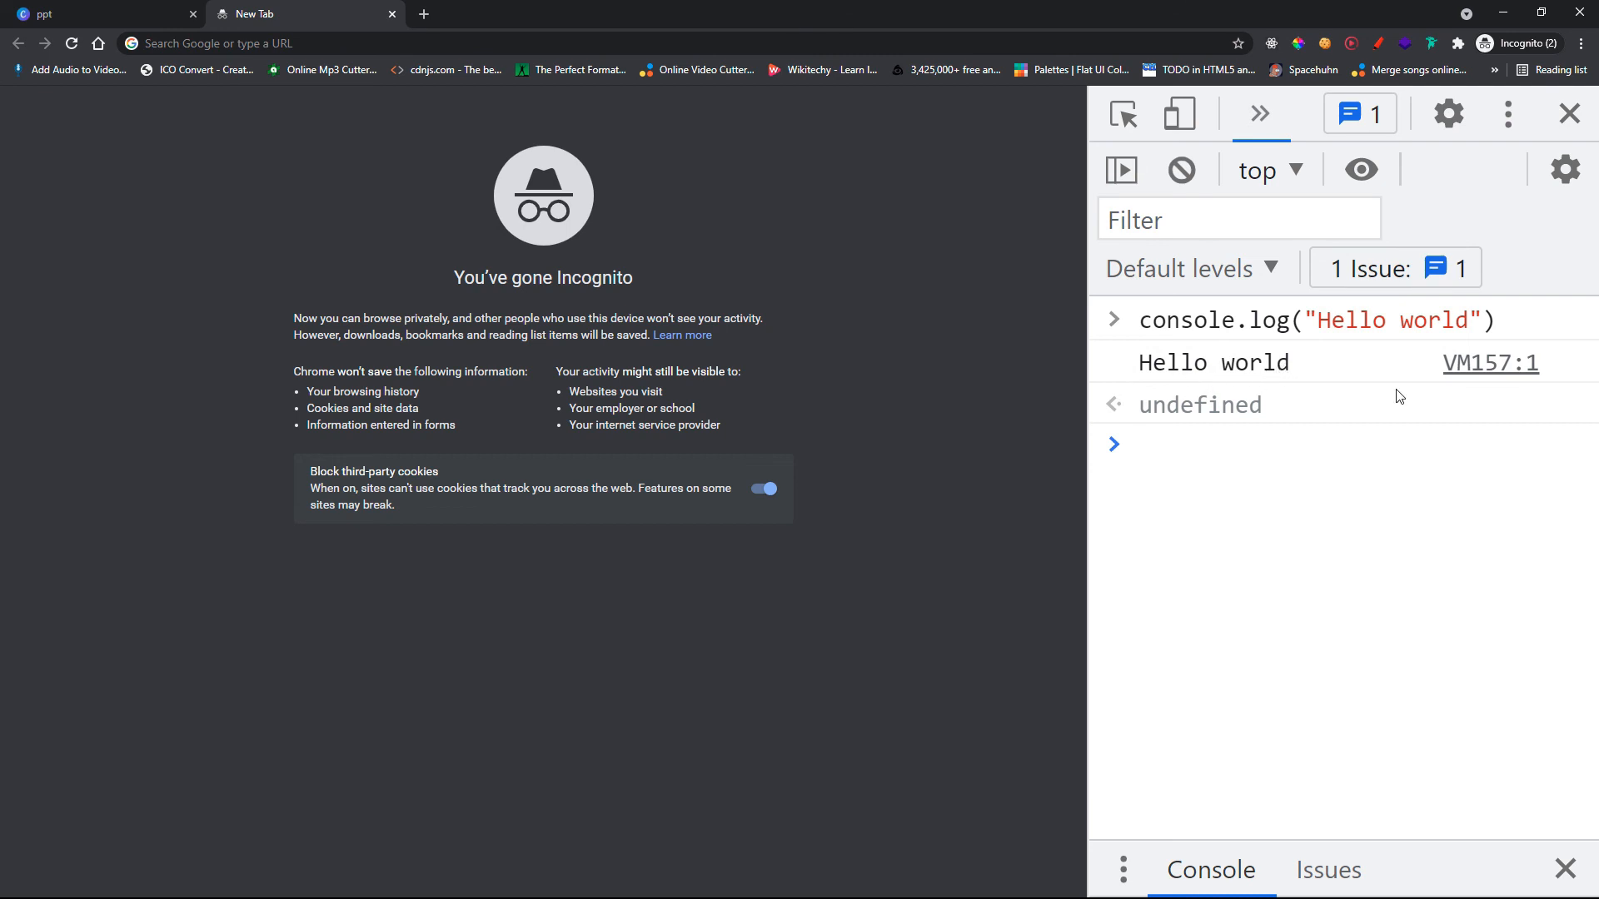
- Focus the fresh empty prompt below the Hello world output
{"action": "left_click", "coordinate": [1141, 444]}
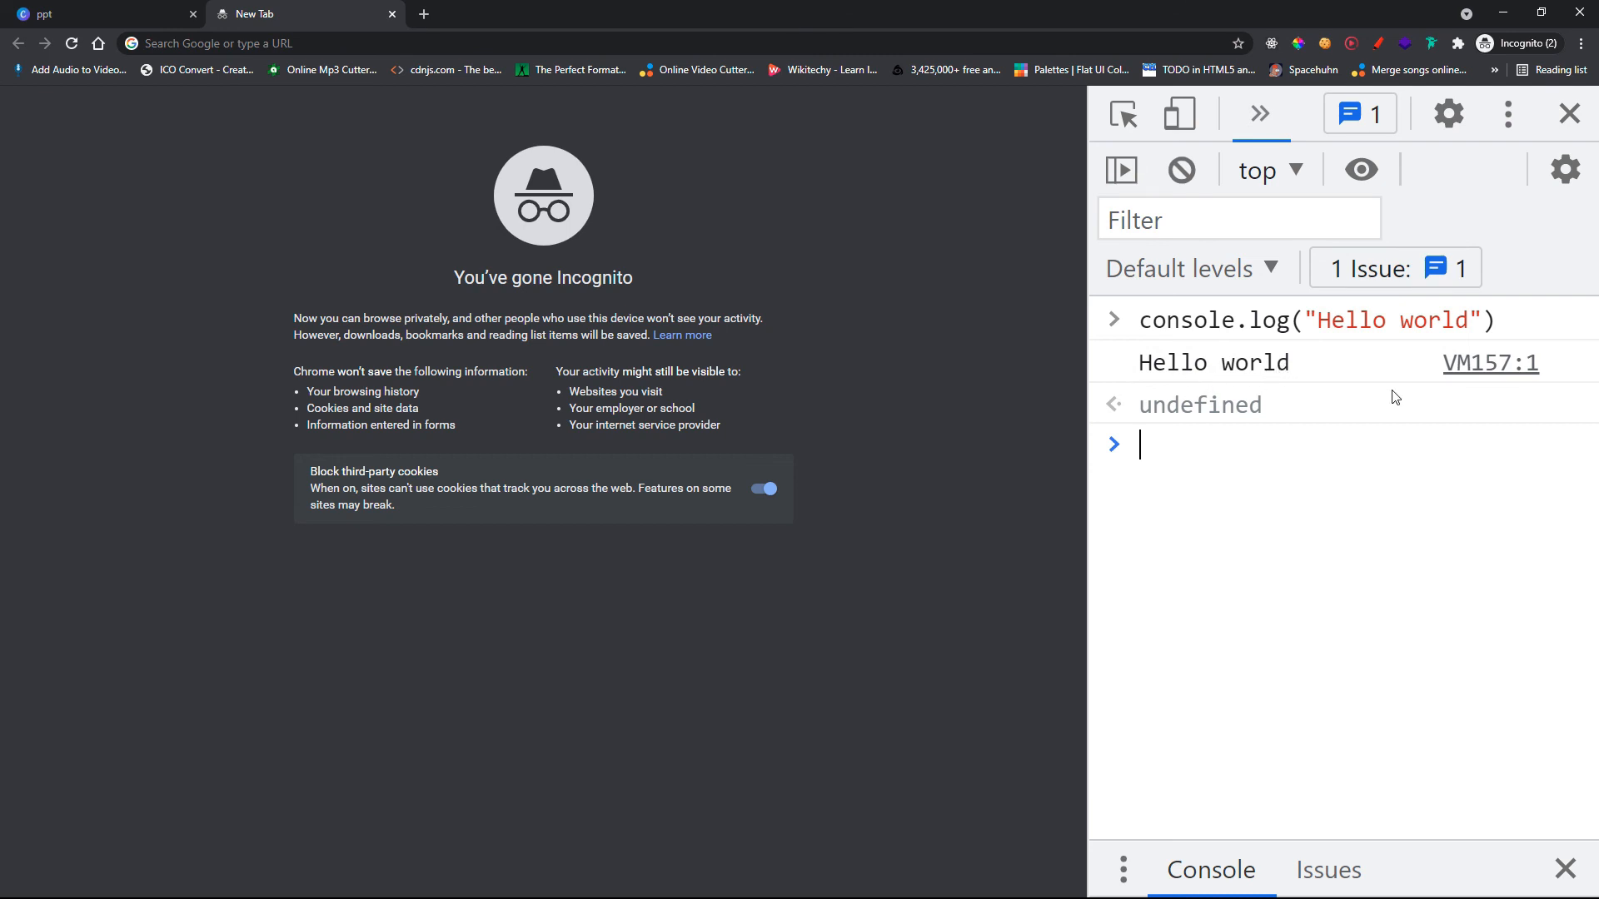